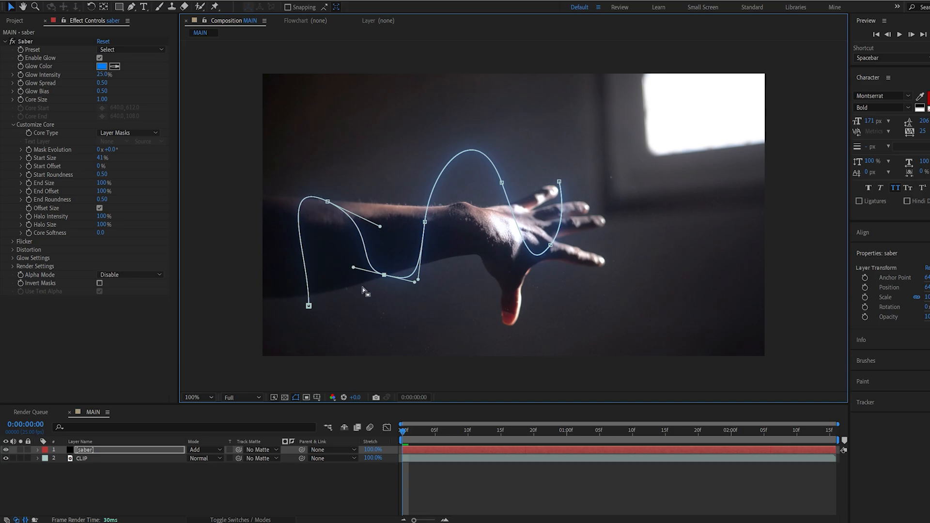
pyautogui.moveTo(384, 255)
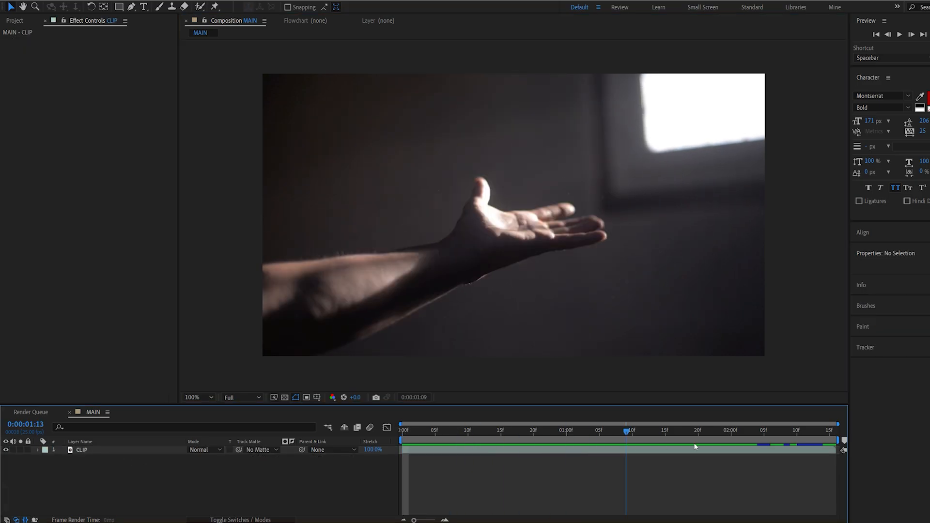
# - Delete the finished saber layer so MAIN keeps only the CLIP arm footage
pyautogui.click(402, 442)
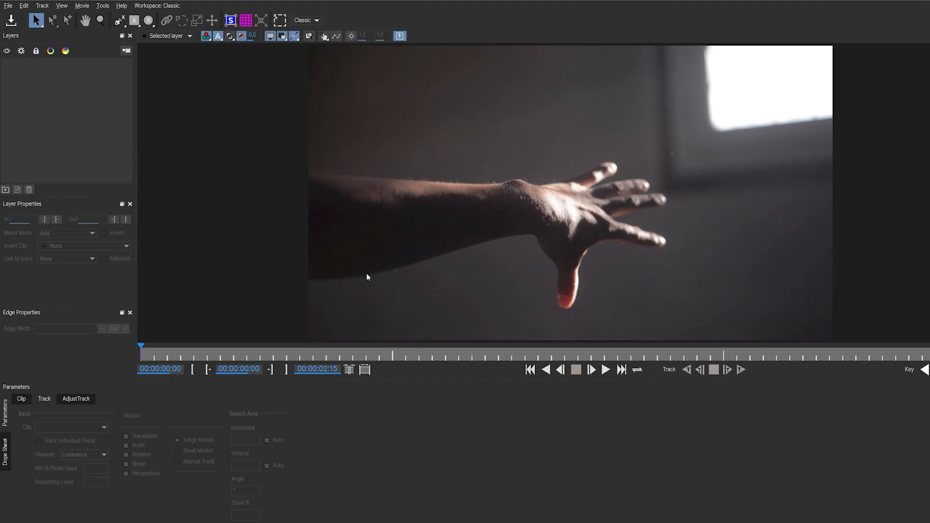
# - Switch Mocha to the Classic workspace and draw an X-Spline shape around the hand
pyautogui.click(157, 6)
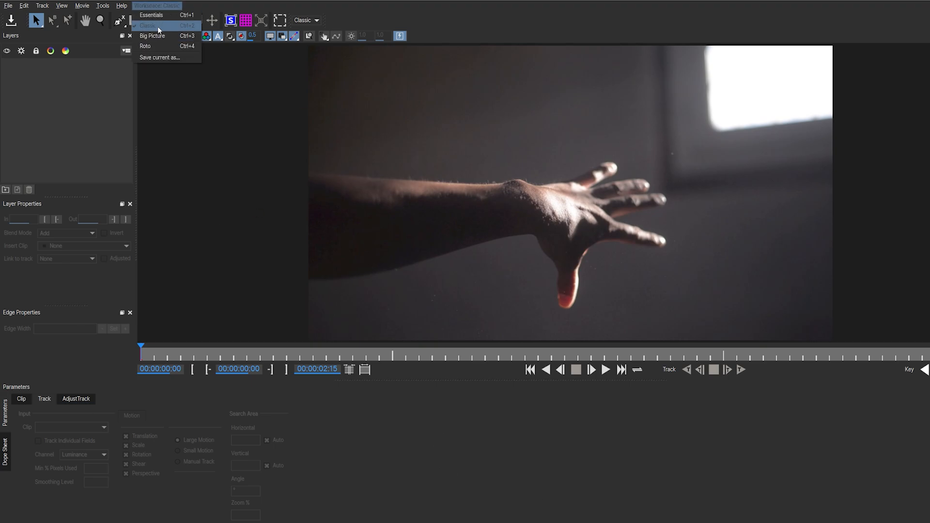
pyautogui.click(149, 23)
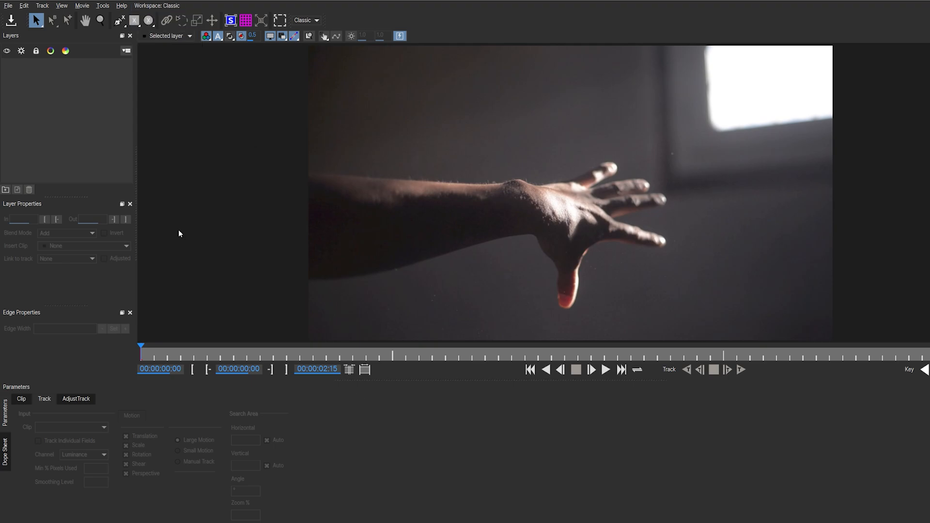
pyautogui.click(119, 20)
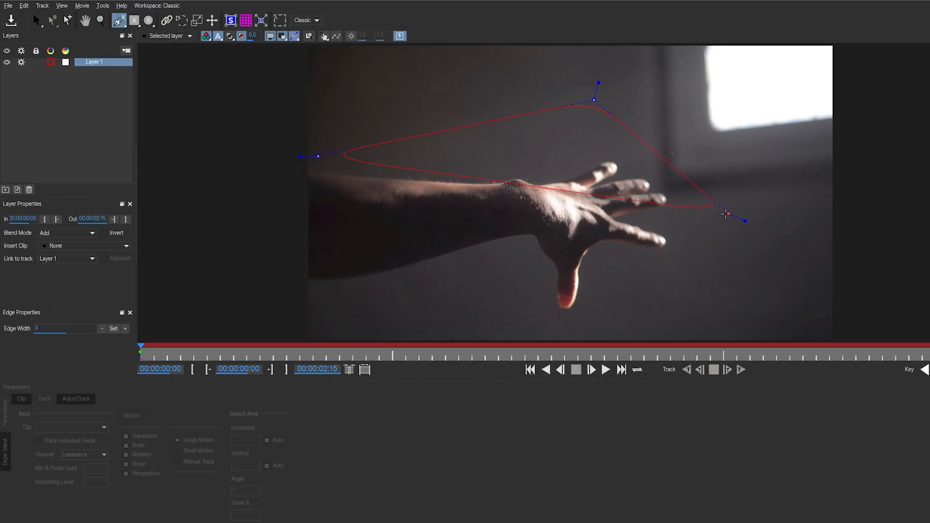
pyautogui.click(399, 335)
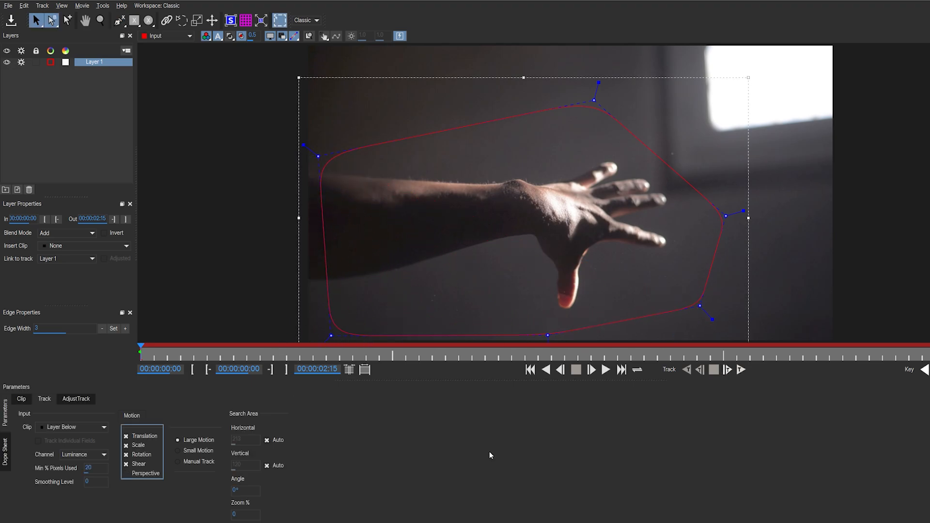
# - Untick Shear in the track motion model and track the hand shape forward
pyautogui.click(127, 474)
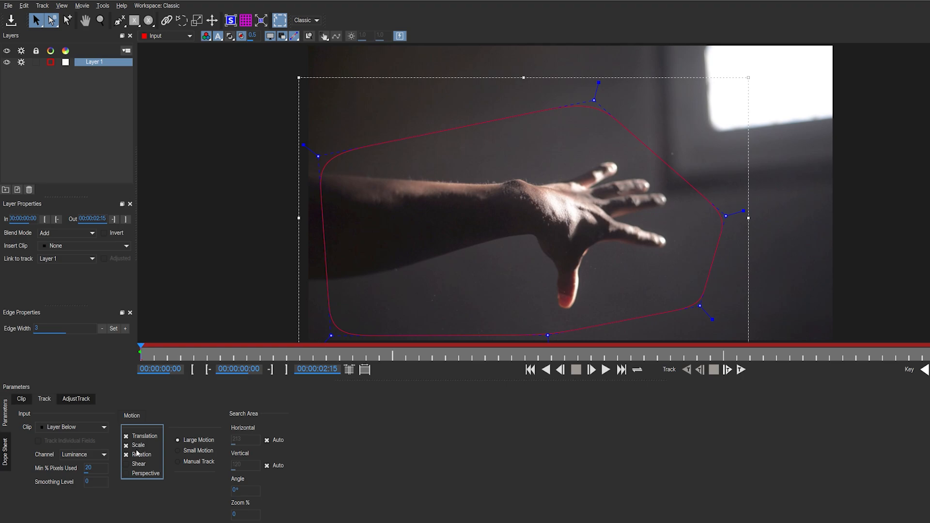
pyautogui.moveTo(137, 451)
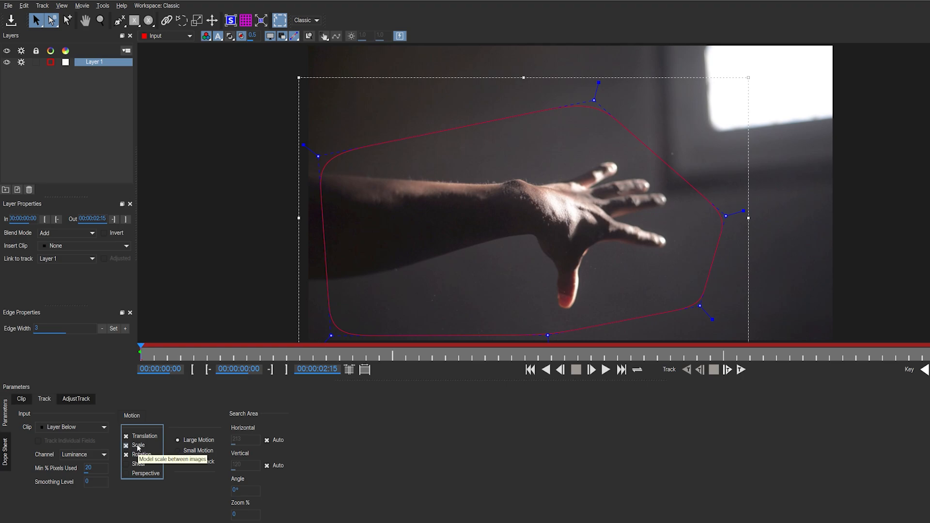
pyautogui.click(126, 444)
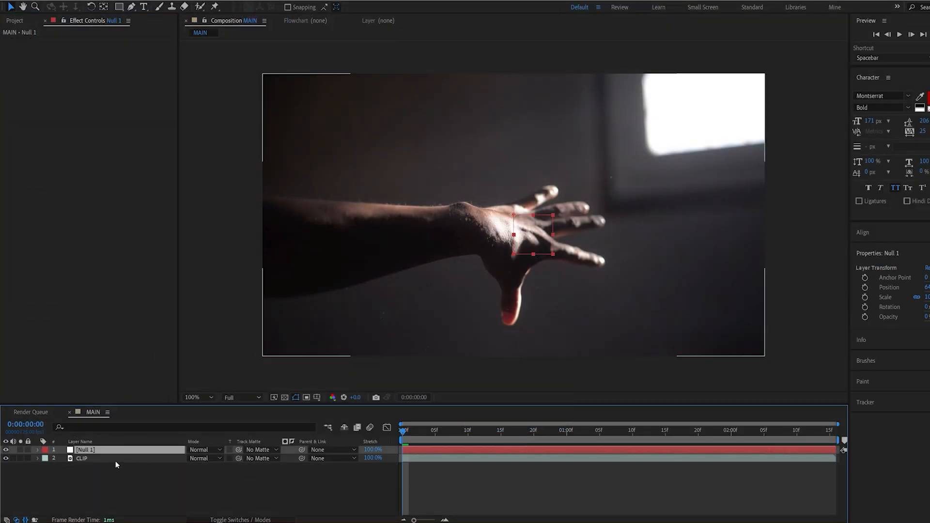
# - Export Layer 1's Mocha track as Transform data applied to Null 1
pyautogui.click(81, 458)
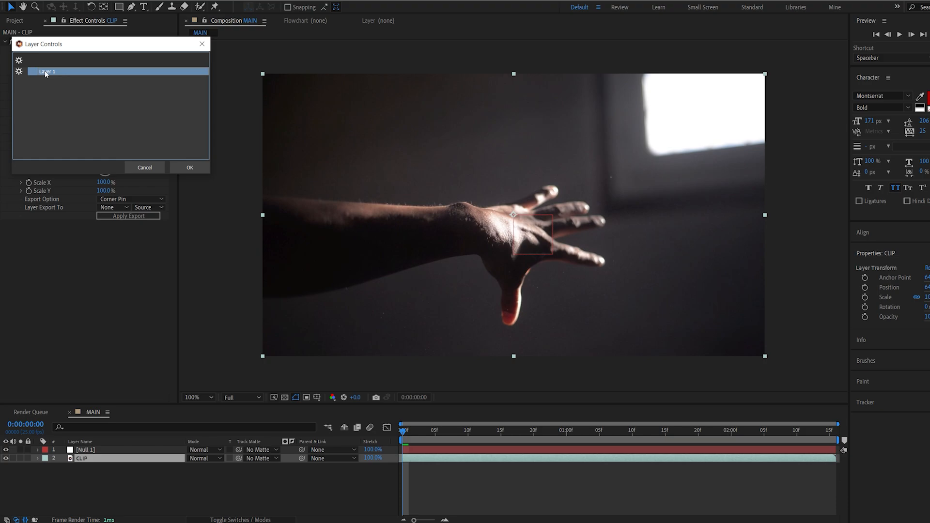
pyautogui.click(190, 167)
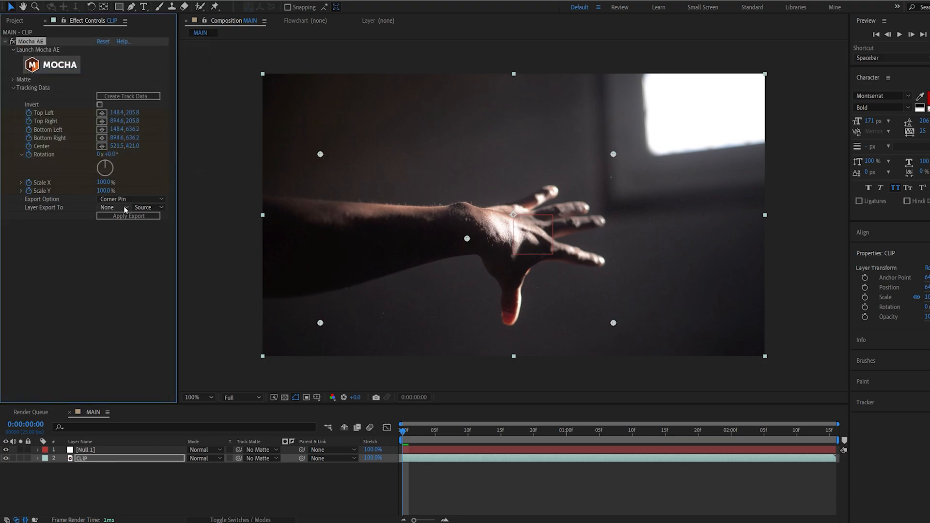
pyautogui.click(131, 200)
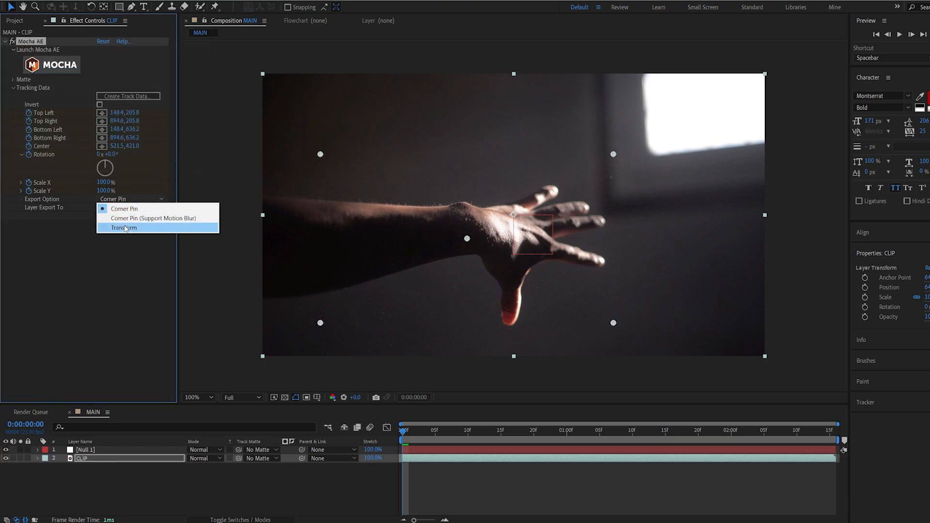
pyautogui.click(124, 227)
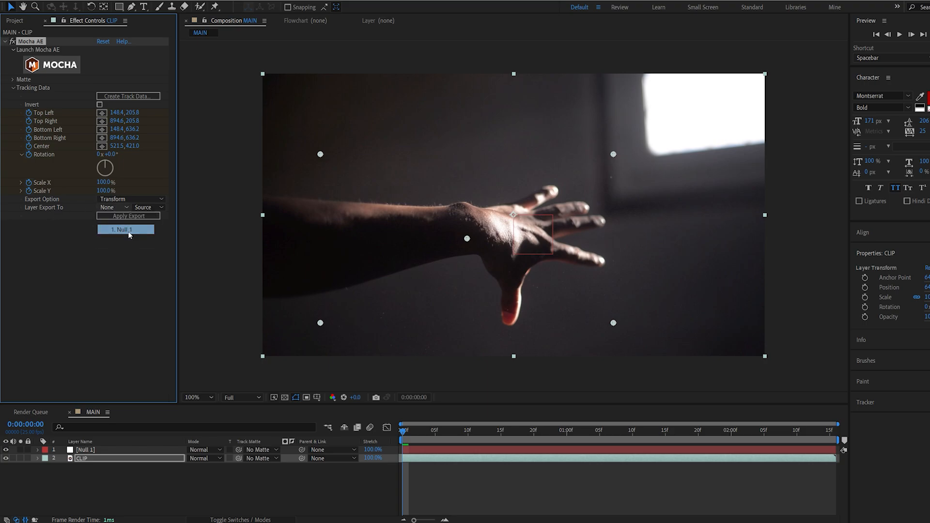
pyautogui.click(126, 229)
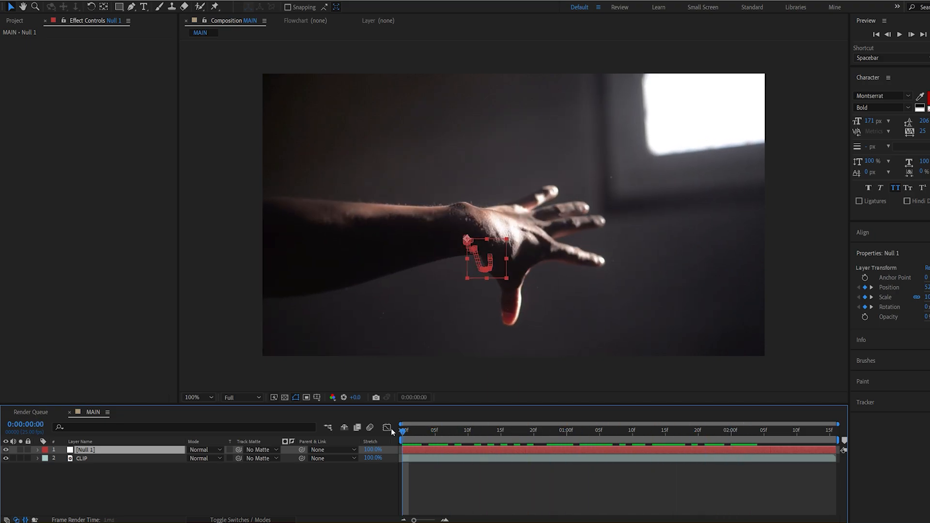
# - Paint a Roto Brush matte around the arm in the CLIP layer panel and freeze it
pyautogui.click(82, 458)
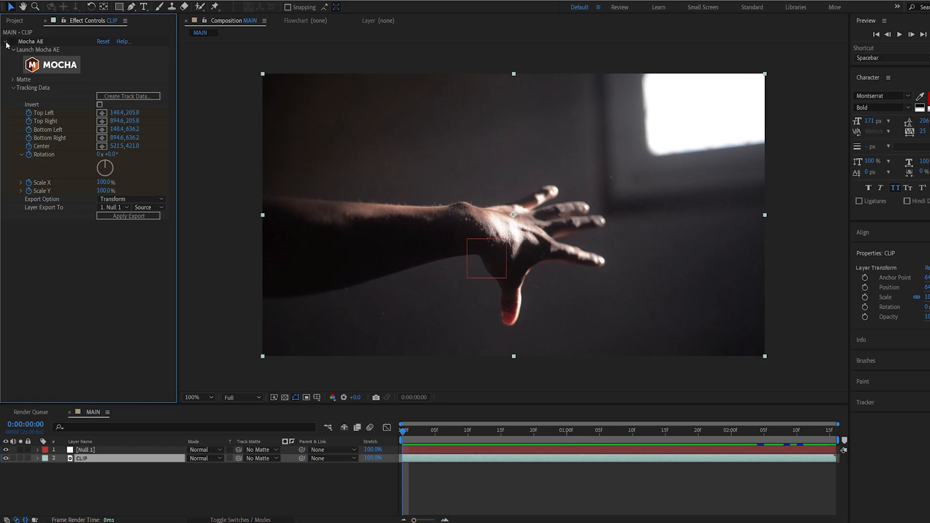
pyautogui.click(8, 43)
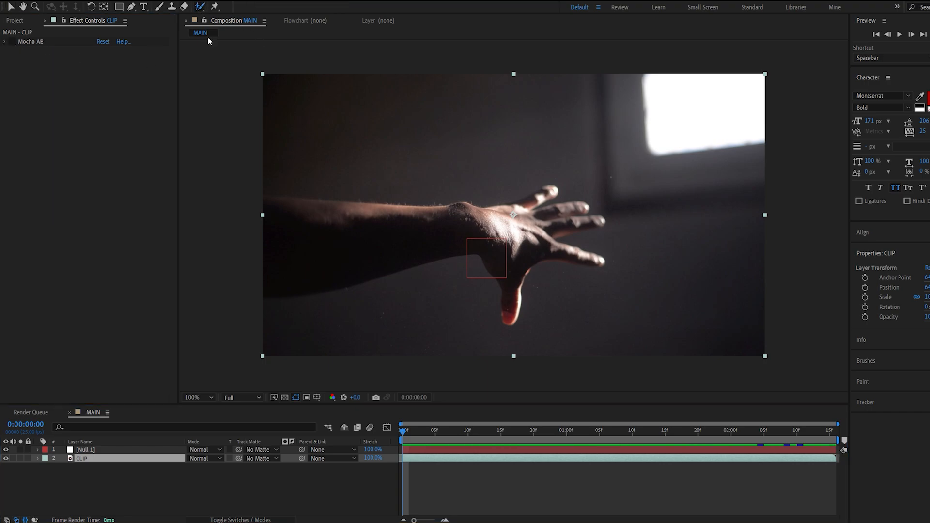
pyautogui.doubleClick(82, 459)
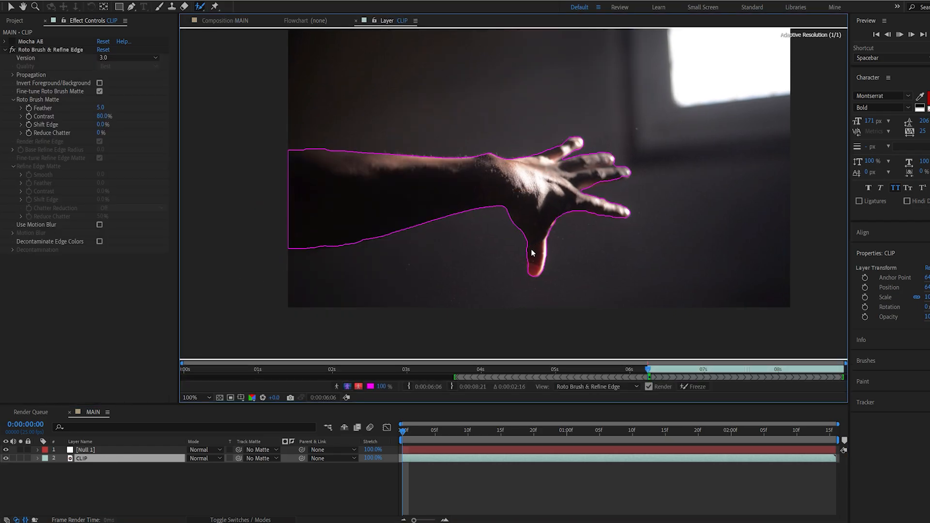
pyautogui.click(696, 386)
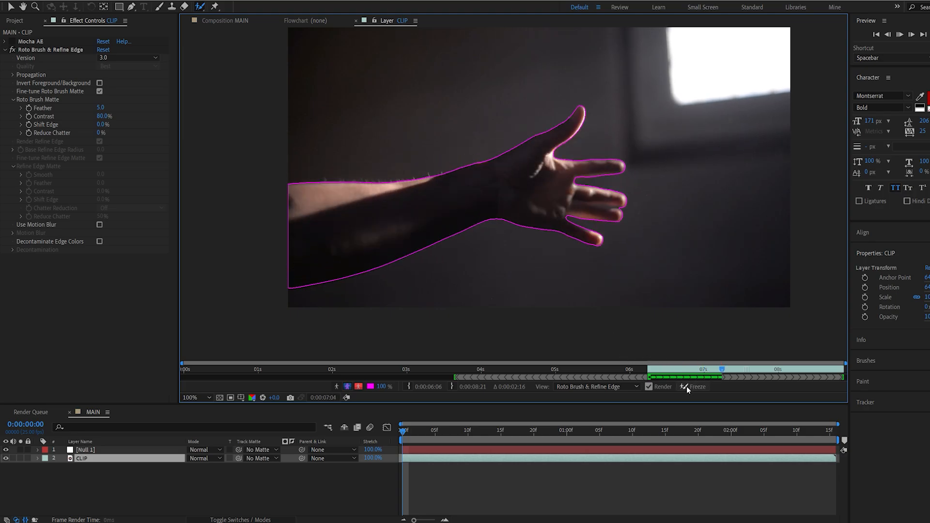
pyautogui.click(693, 387)
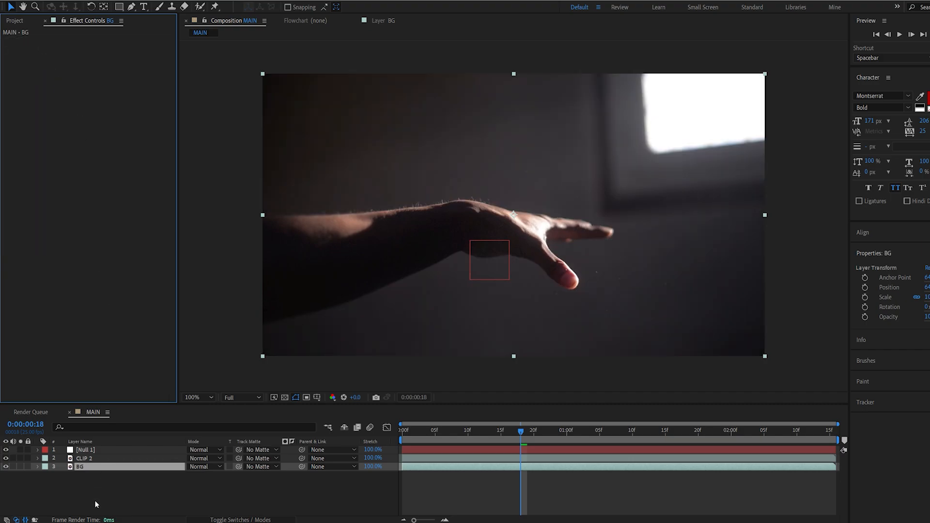
# - Rename the arm layer to Hand and create a new composition 2000 px wide
pyautogui.click(84, 458)
pyautogui.write('Hand')
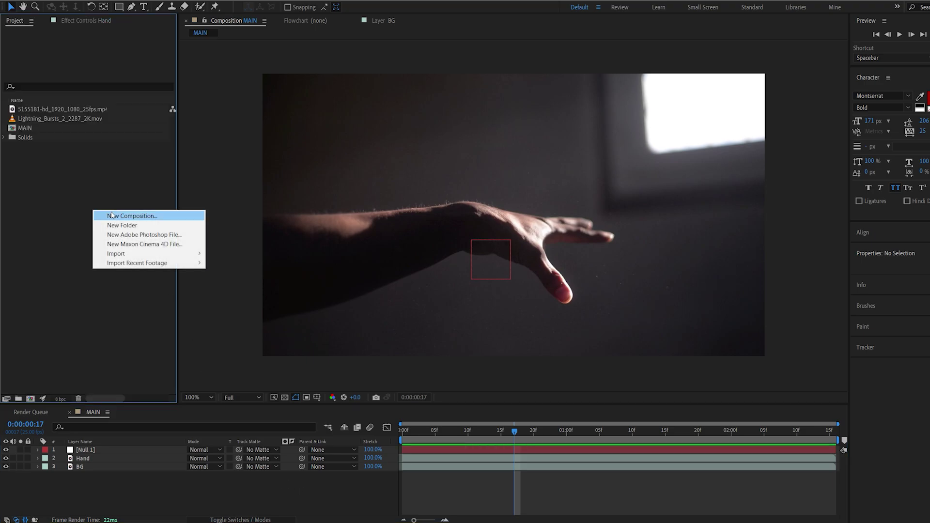
pyautogui.click(132, 215)
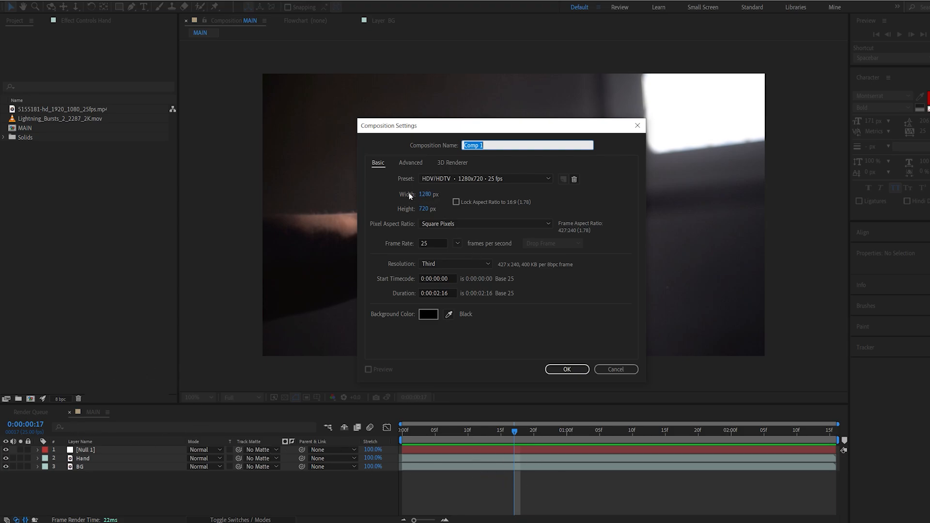
pyautogui.click(425, 194)
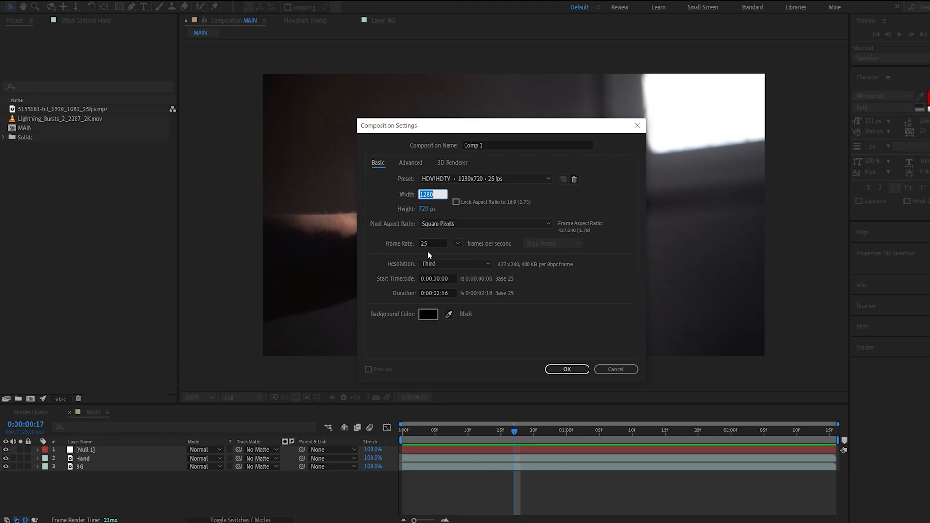
pyautogui.write('2000')
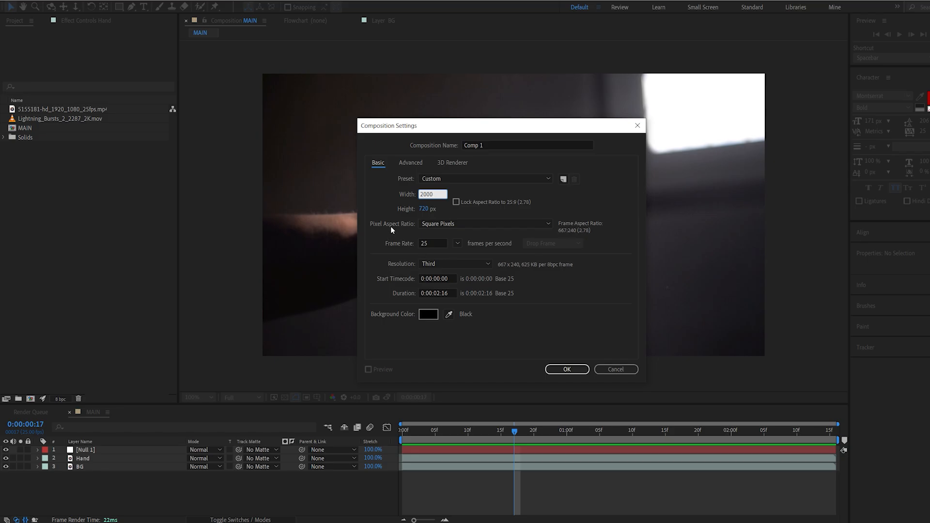
pyautogui.moveTo(393, 218)
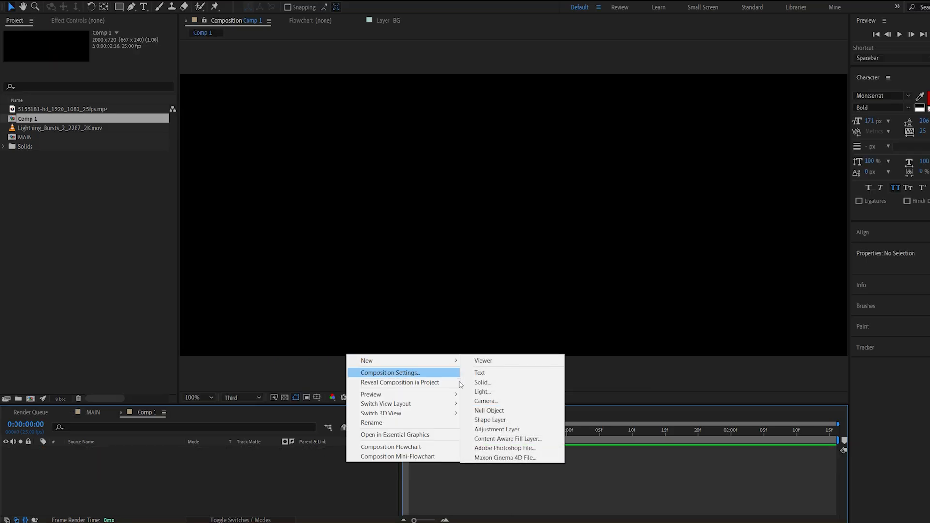
# - Create a solid named Saber in Comp 1 and apply the Saber effect to it
pyautogui.click(482, 383)
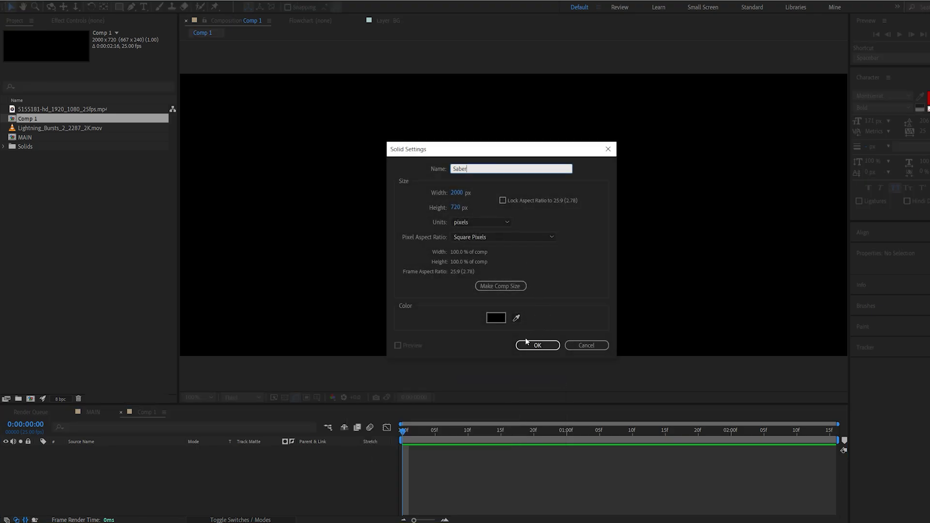
pyautogui.click(537, 345)
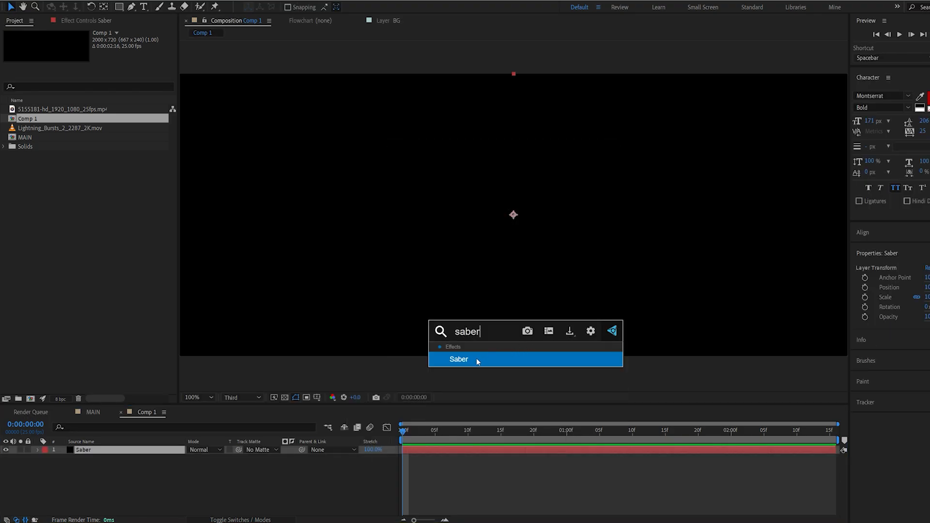
pyautogui.click(459, 358)
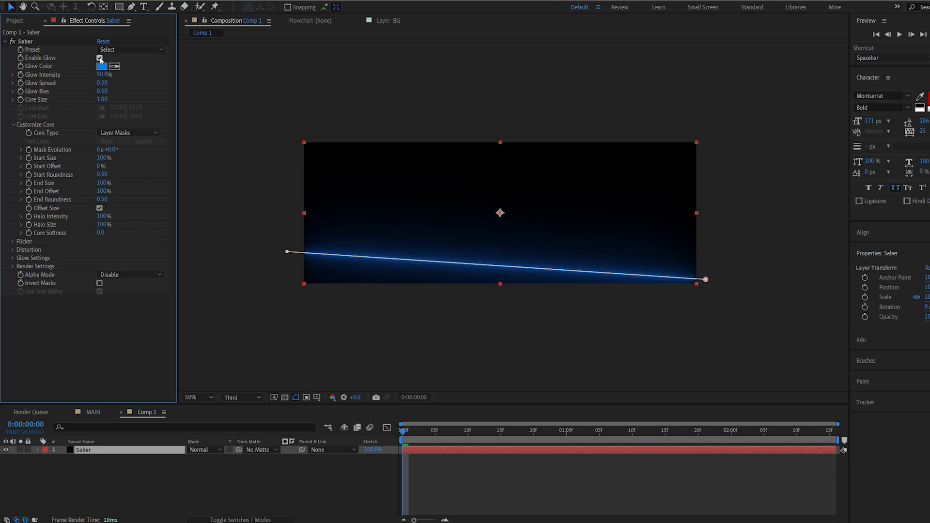
pyautogui.click(99, 58)
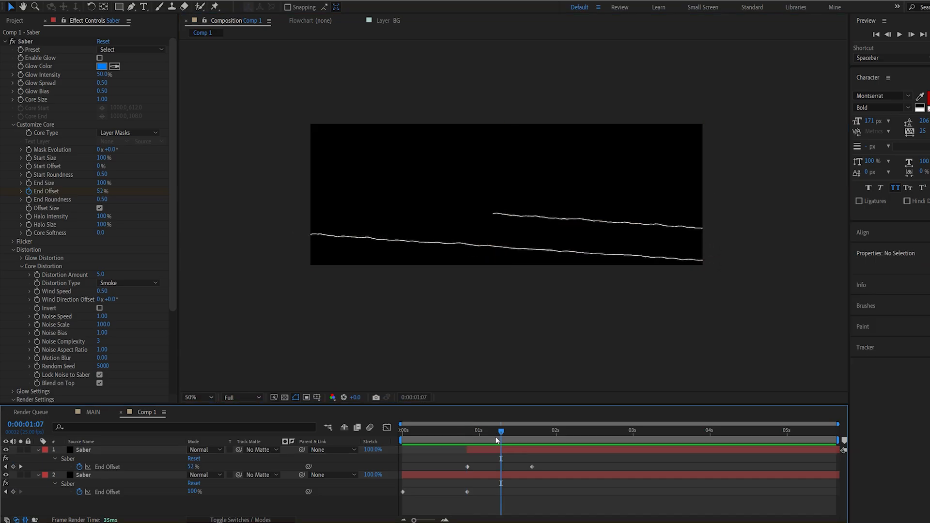
# - Shift a duplicated Saber stroke later in time so the strokes grow in sequence
pyautogui.moveTo(500, 431); pyautogui.dragTo(519, 430)
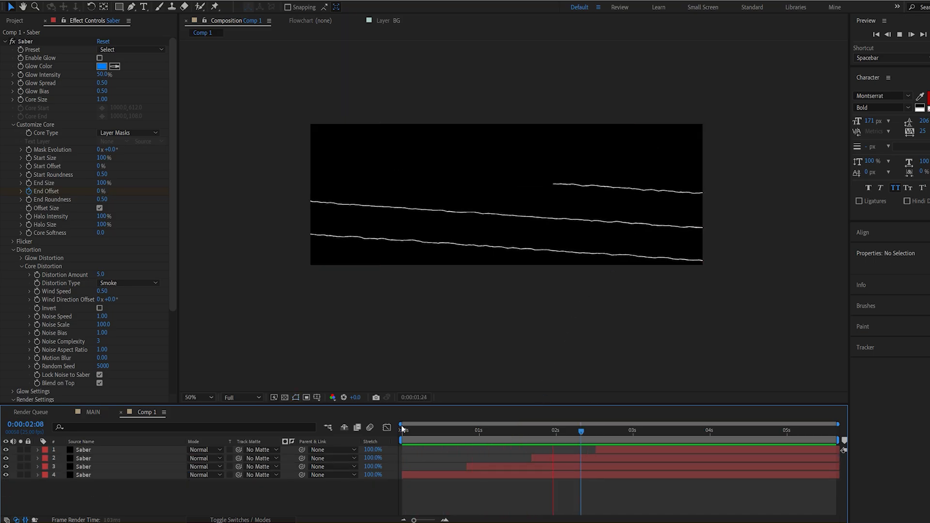
# - Set the Saber Glow Color to light blue 00D4FF and return to the MAIN composition
pyautogui.click(431, 430)
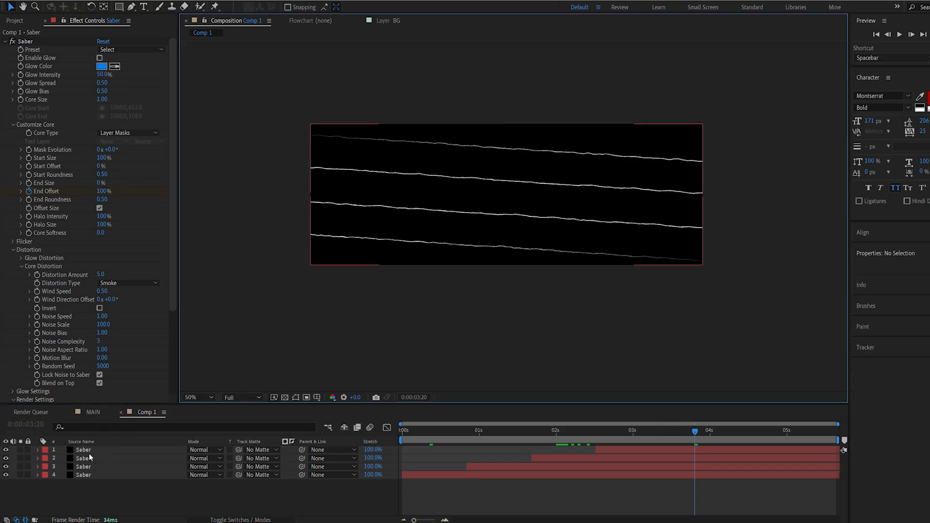
pyautogui.click(84, 449)
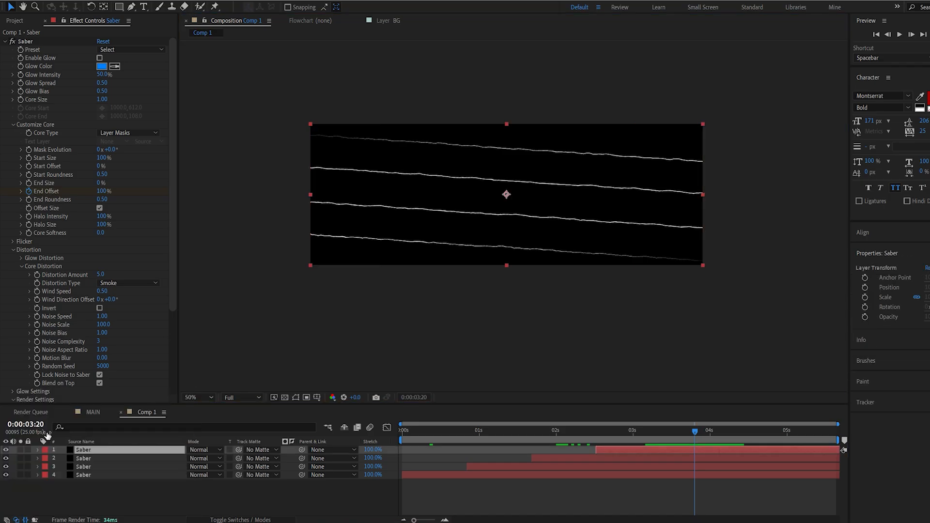
pyautogui.click(99, 365)
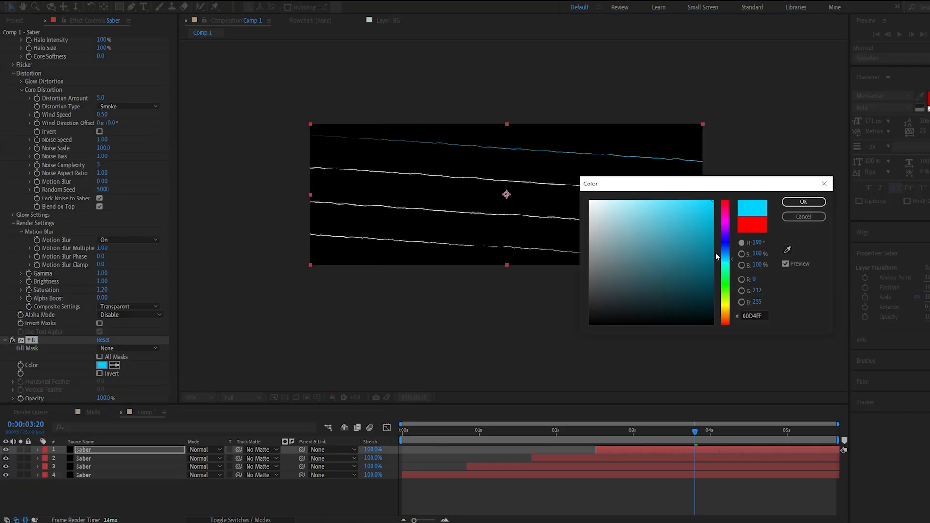
pyautogui.click(804, 202)
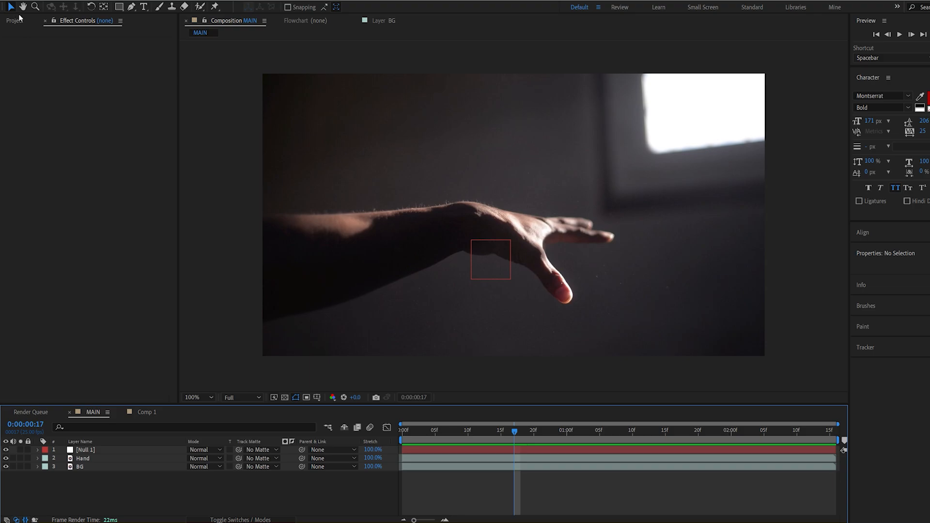
# - Place Comp 1 into MAIN and wrap its strokes around the arm with CC Cylinder
pyautogui.click(11, 20)
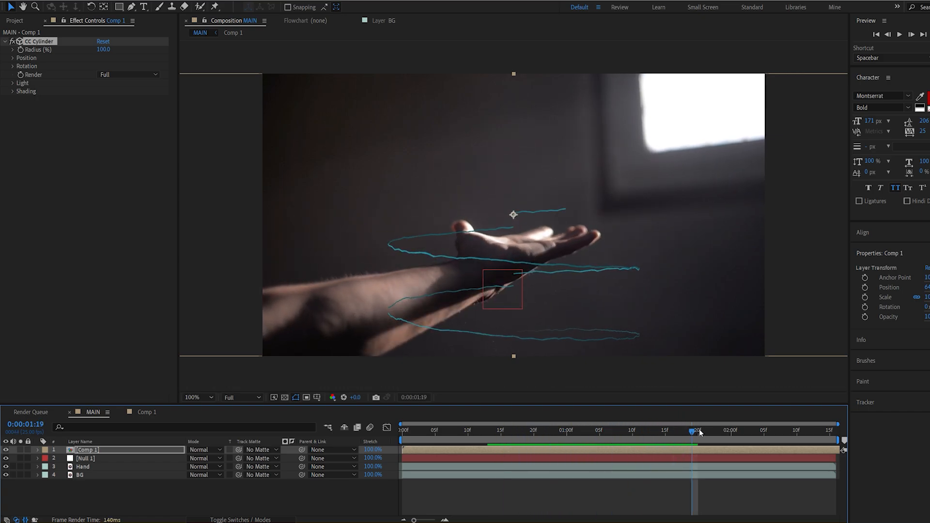
pyautogui.click(11, 66)
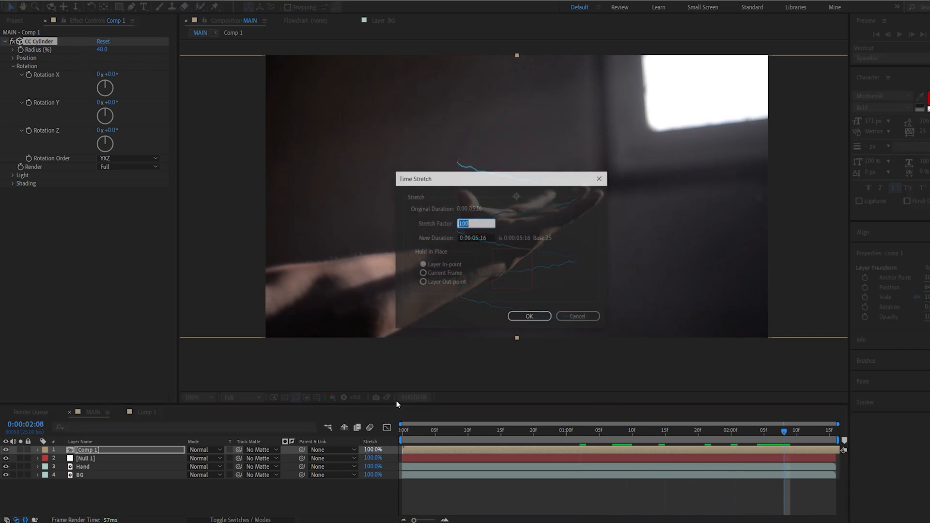
# - Apply the 80% Time Stretch and reposition the CC Cylinder rings across the forearm
pyautogui.click(529, 316)
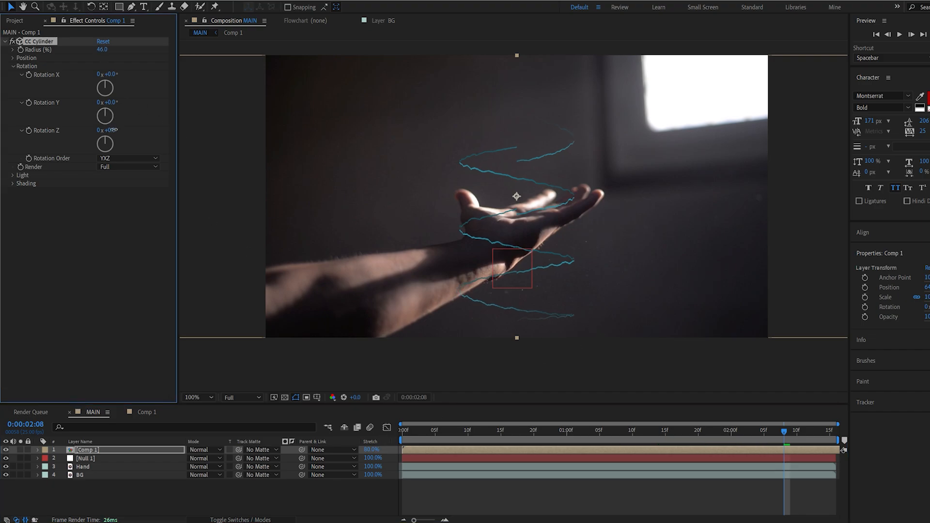
pyautogui.moveTo(105, 144); pyautogui.dragTo(118, 118)
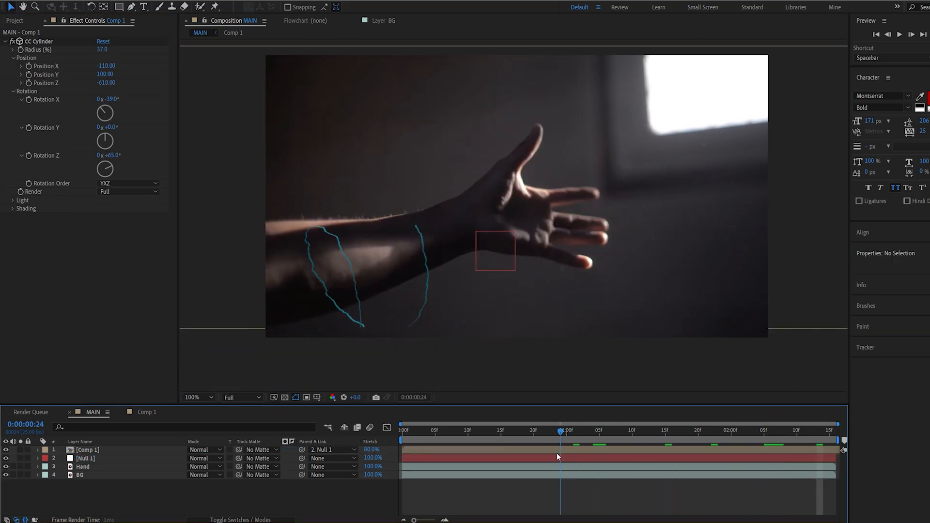
# - Set CC Cylinder Render to Outside on the front layer and Inside on the duplicate beneath Hand
pyautogui.click(699, 430)
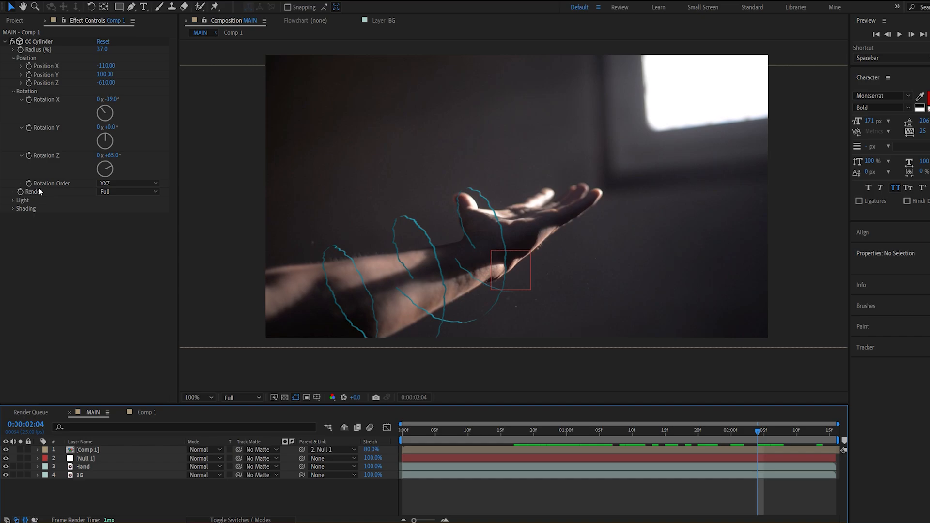
pyautogui.click(128, 191)
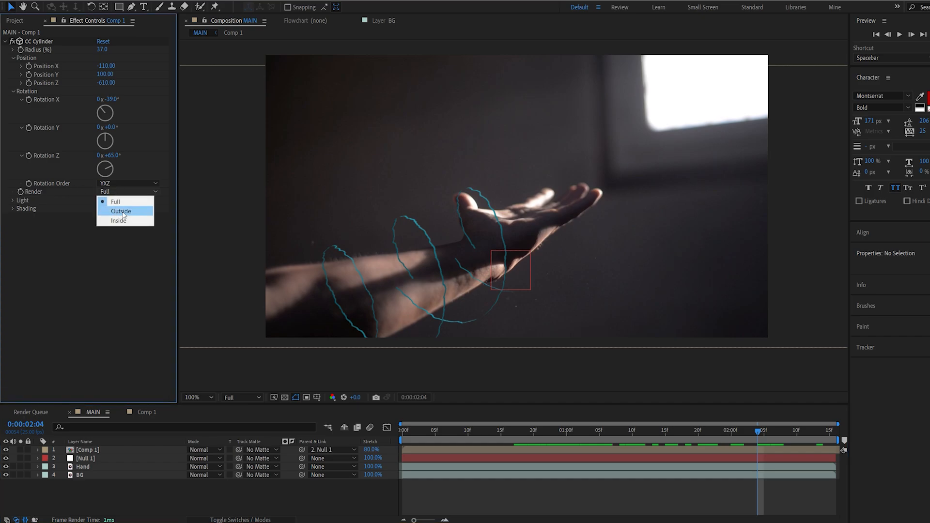
pyautogui.click(120, 211)
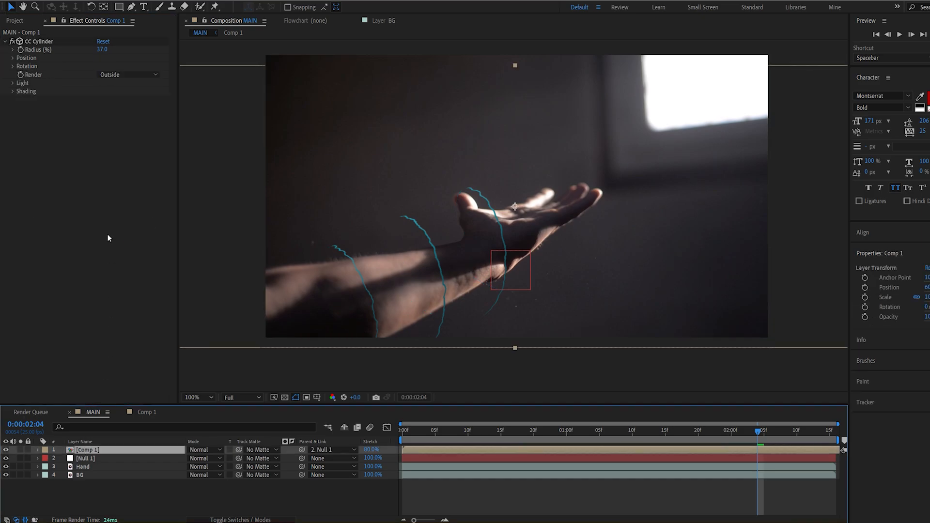
pyautogui.click(128, 73)
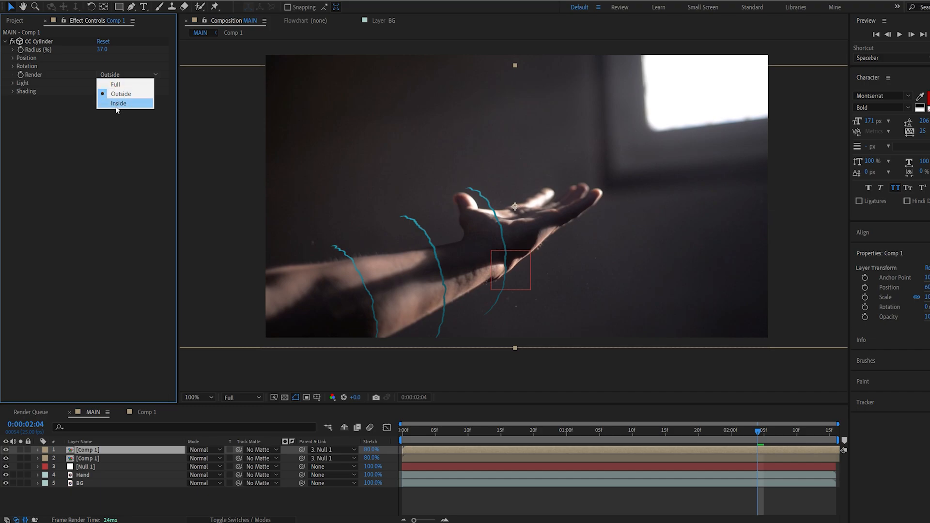
pyautogui.click(118, 103)
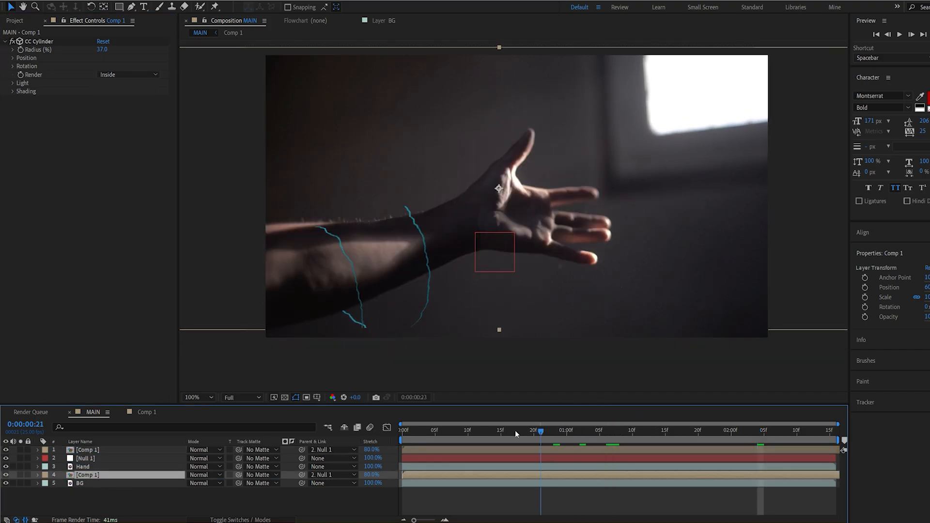
pyautogui.click(449, 436)
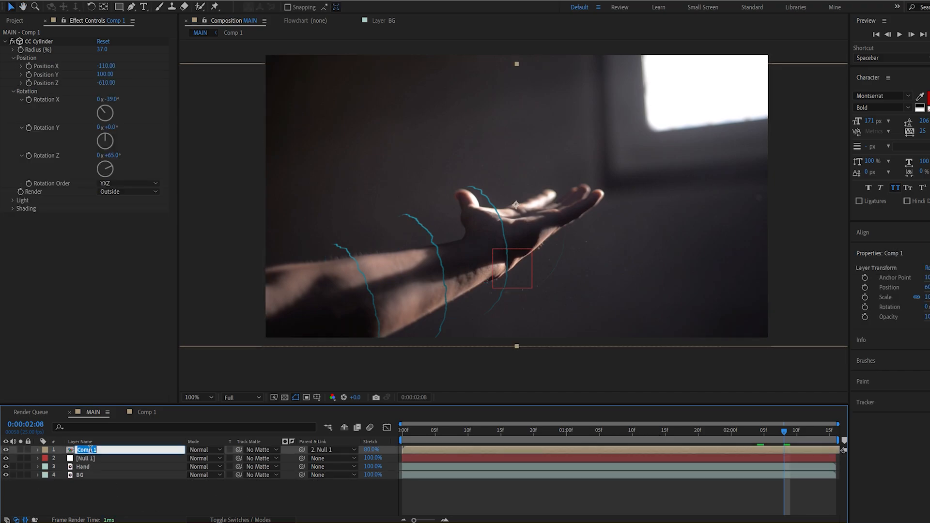
# - Name the front layer Outside, stretch it to 60% and add Liquify
pyautogui.write('Outside')
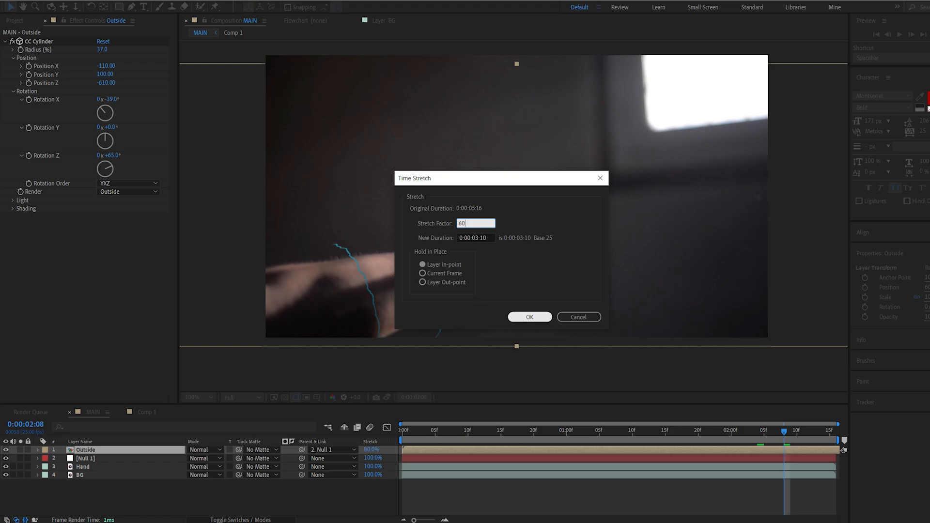
pyautogui.click(530, 317)
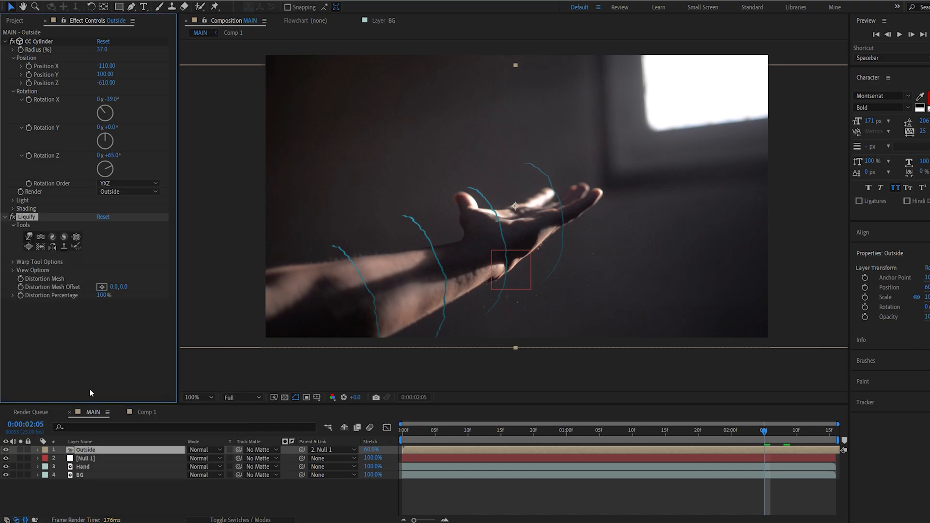
pyautogui.click(12, 262)
pyautogui.write('de')
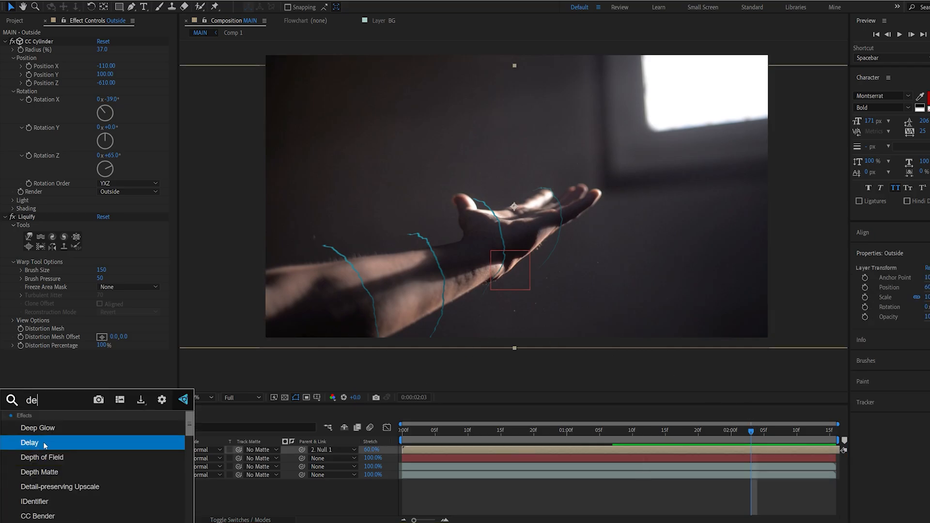
# - Apply Deep Glow in Add mode to Outside and name the back copy Inside
pyautogui.doubleClick(37, 428)
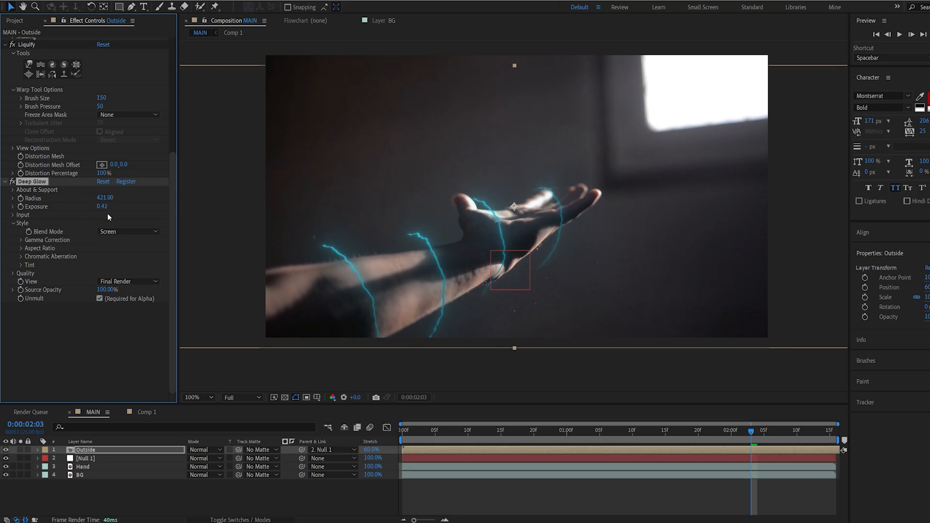
pyautogui.click(128, 232)
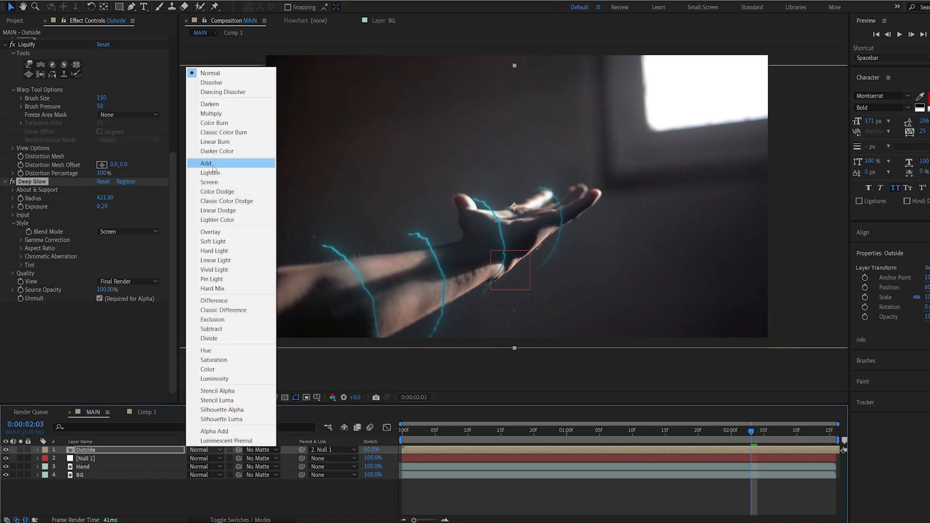
pyautogui.click(206, 162)
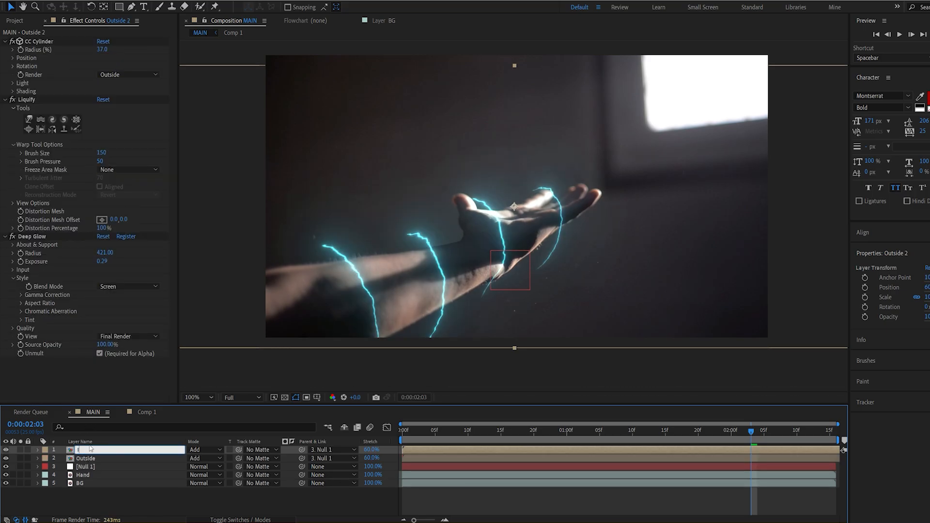
pyautogui.write('Inside')
pyautogui.write('M')
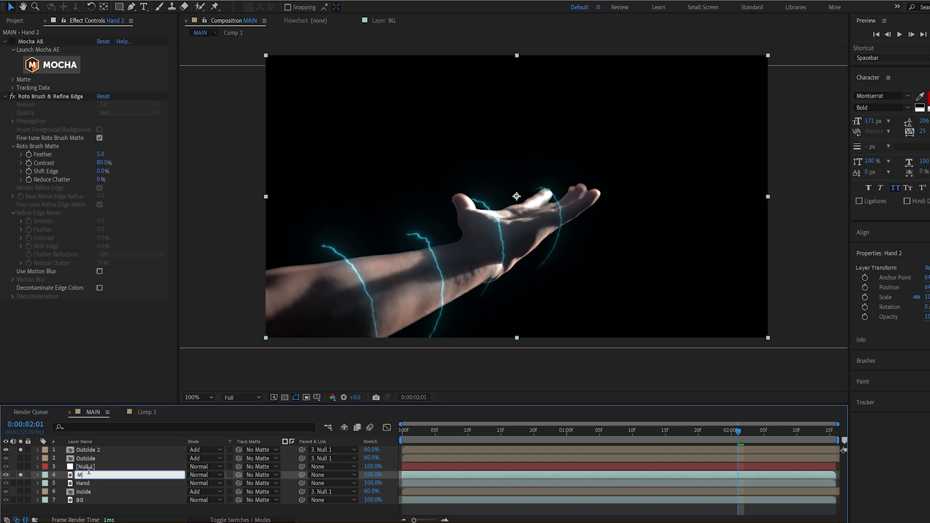
# - Rename the hand copy Mask and blur it with Fast Box Blur radius 23
pyautogui.click(85, 450)
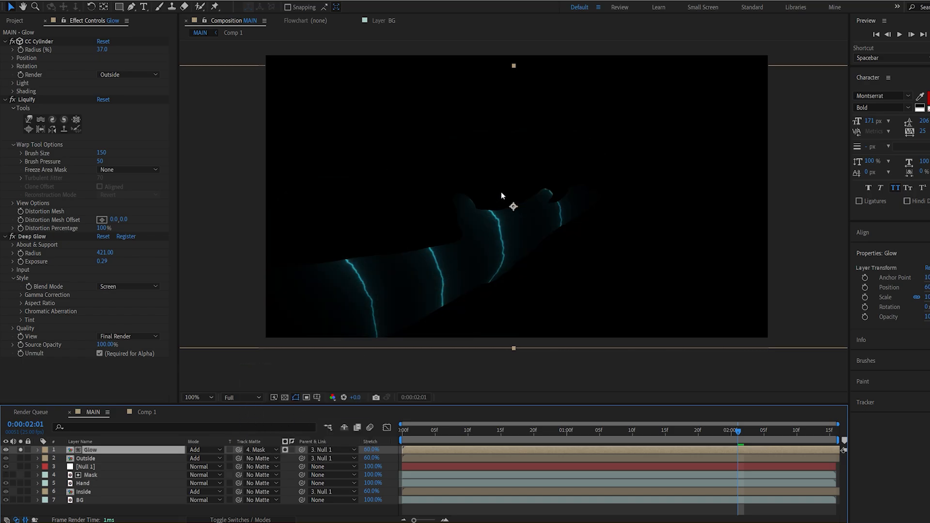
pyautogui.moveTo(415, 314)
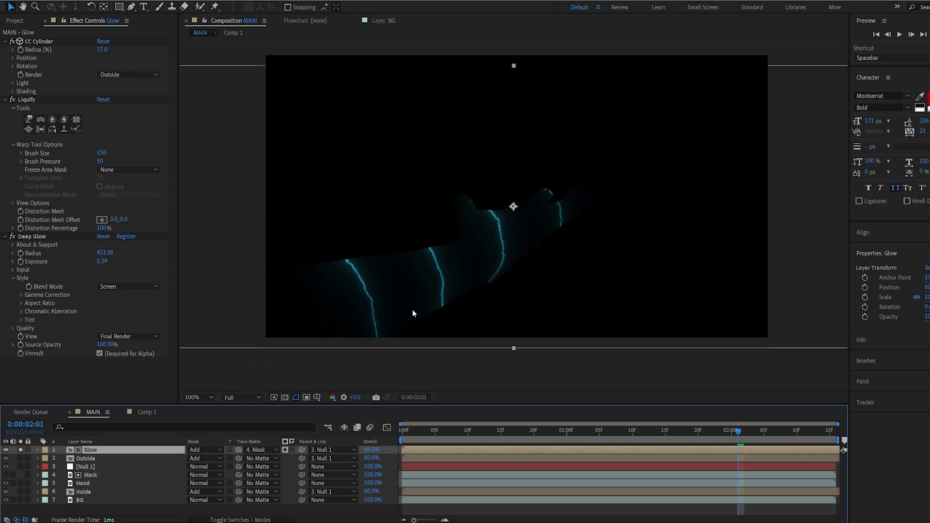
pyautogui.write('fas')
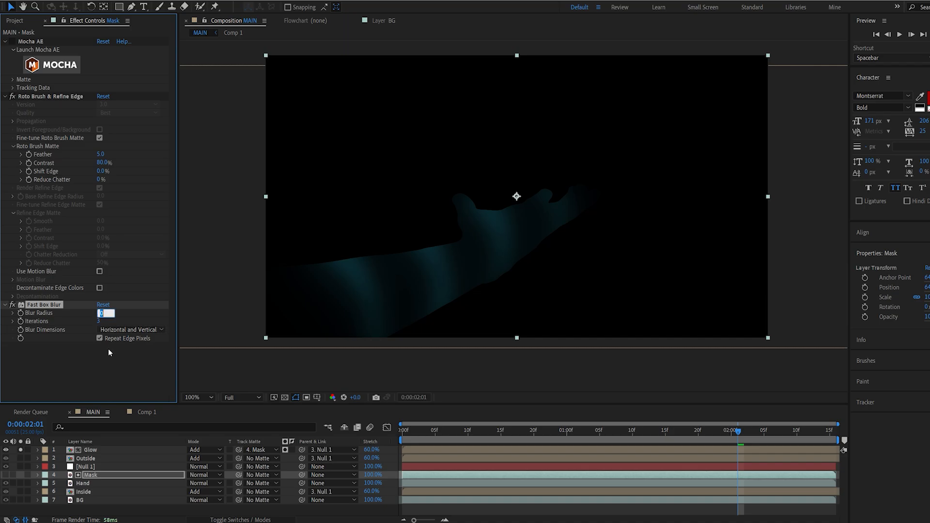
pyautogui.write('3.0')
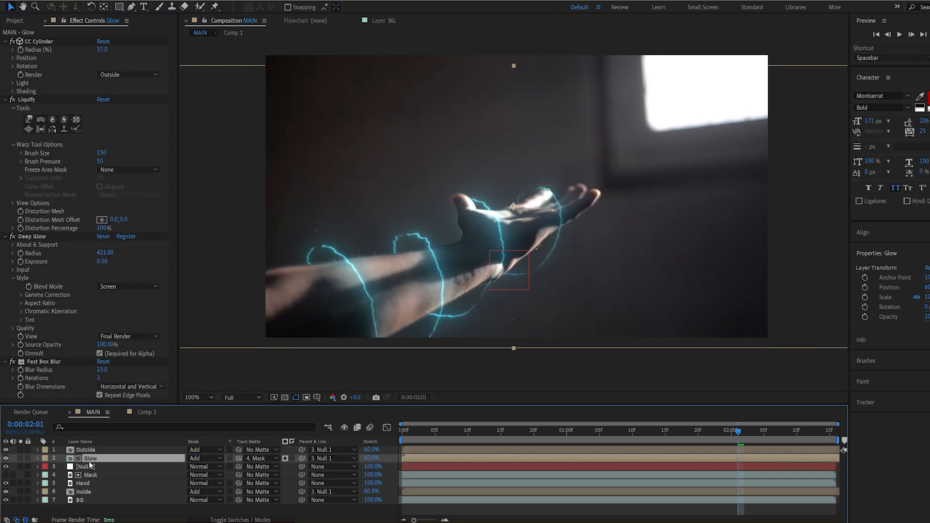
pyautogui.click(686, 444)
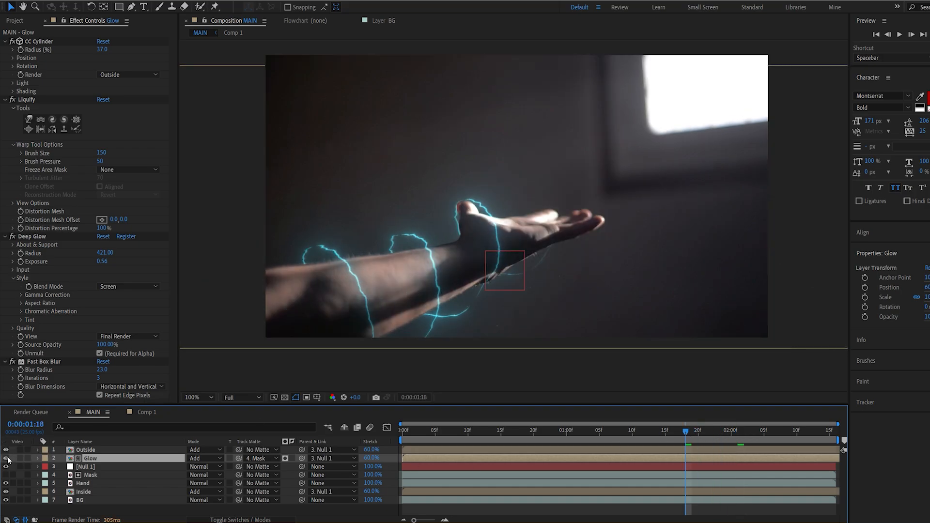
# - Check the matted Glow at several frames and return to the Project footage list
pyautogui.click(545, 444)
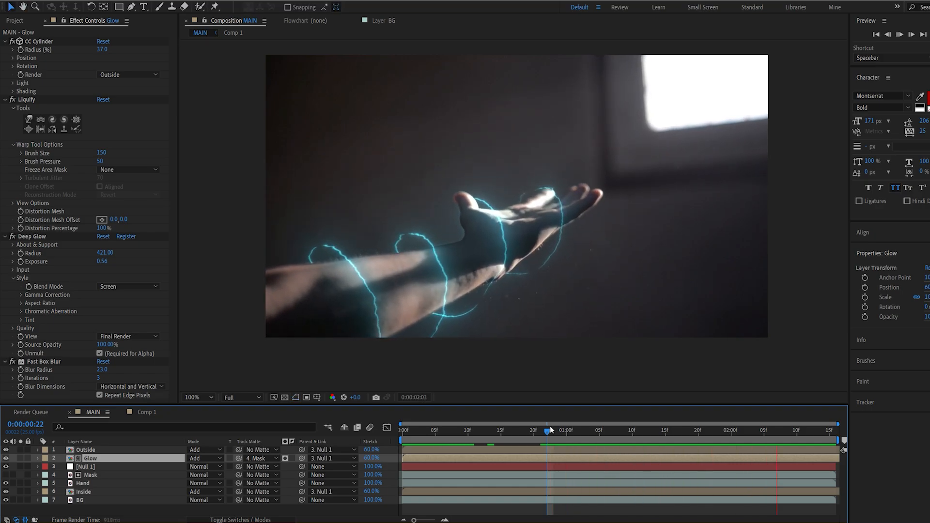
pyautogui.click(607, 432)
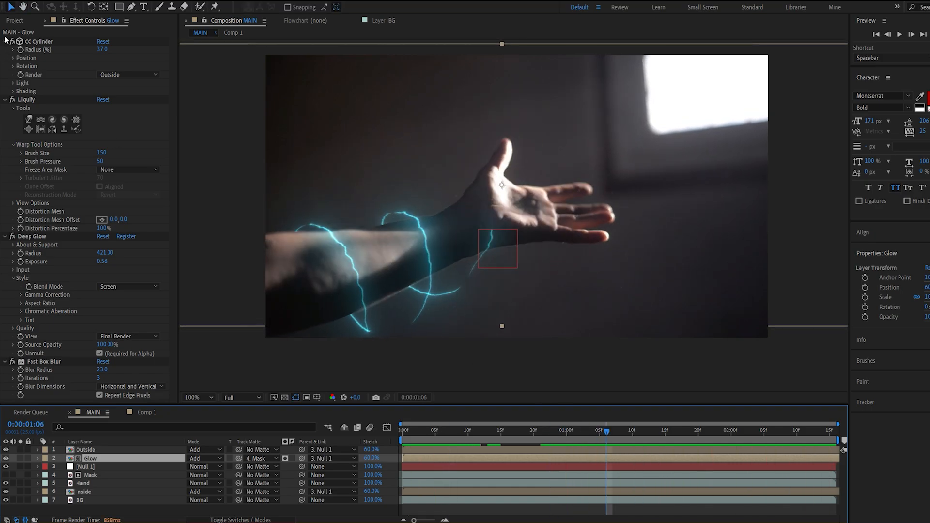
pyautogui.click(13, 21)
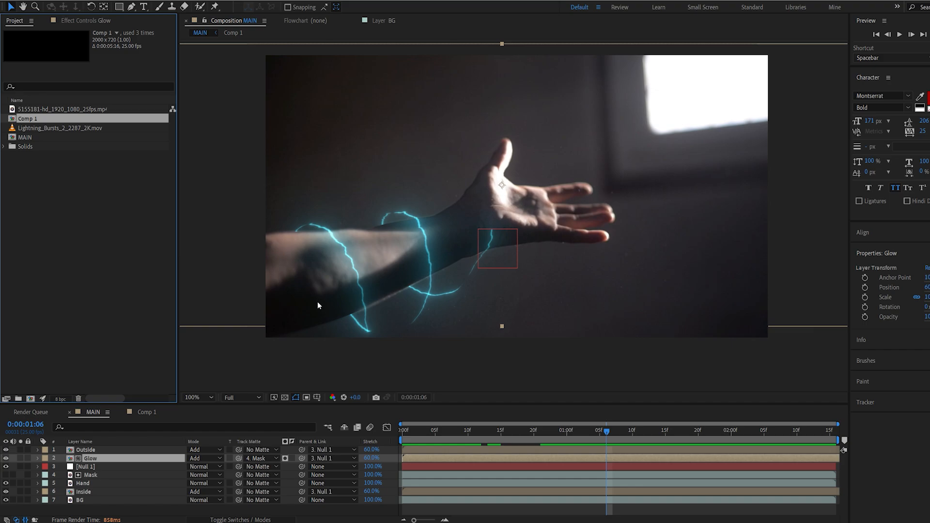
# - Place Lightning_Bursts_2_2287_2K.mov atop MAIN and set its Track Matte to Mask
pyautogui.click(62, 127)
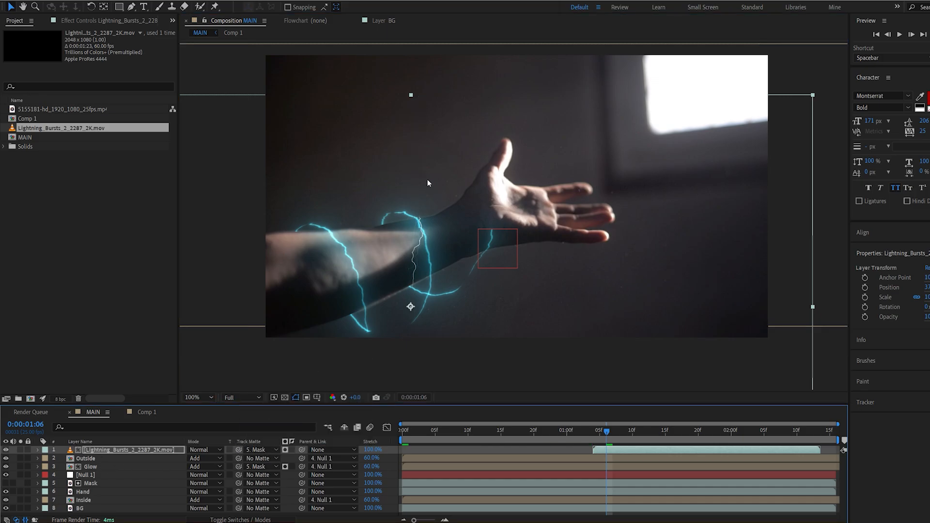
pyautogui.click(202, 450)
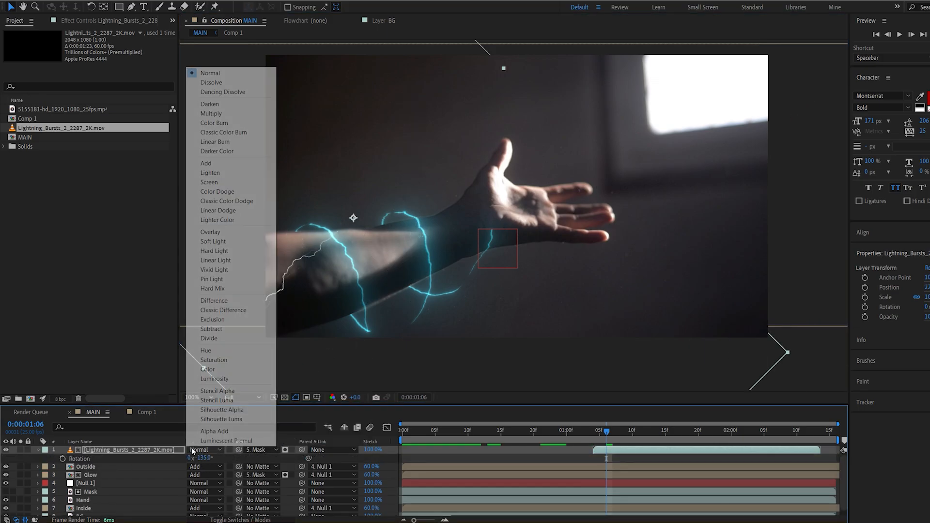